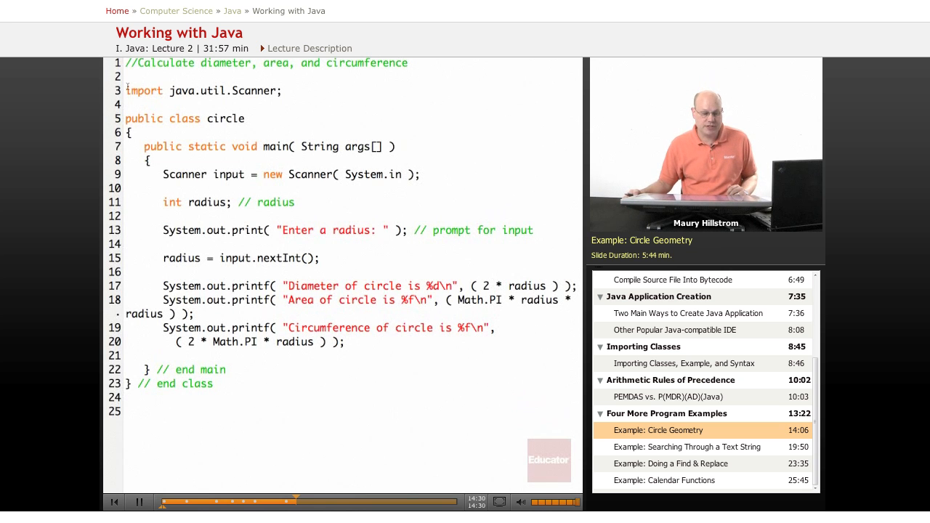
Step: Review circle.java's class name and the Scanner input statement on line 9
double_click(145, 90)
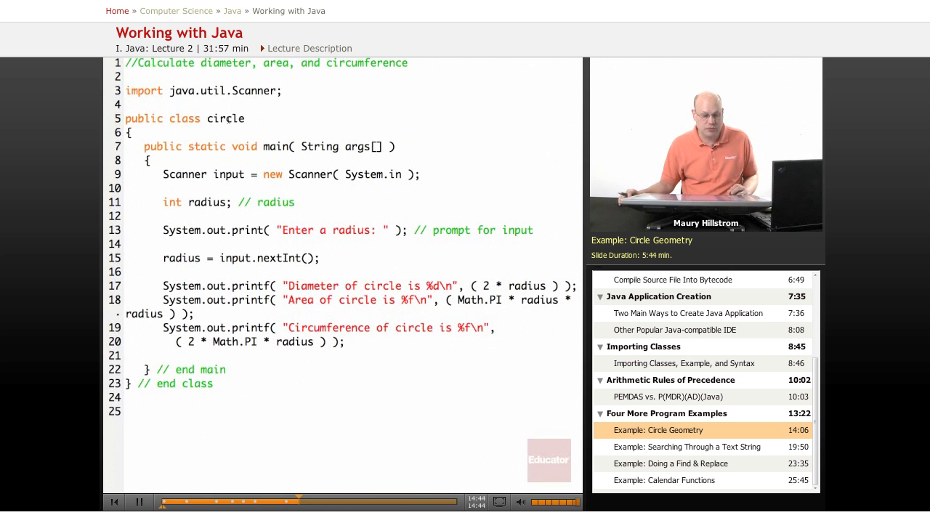
double_click(225, 119)
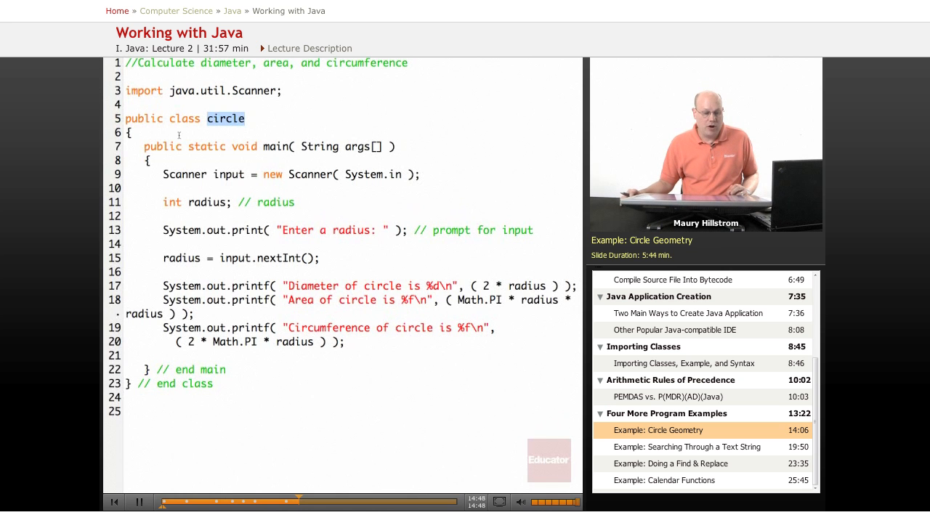
double_click(163, 146)
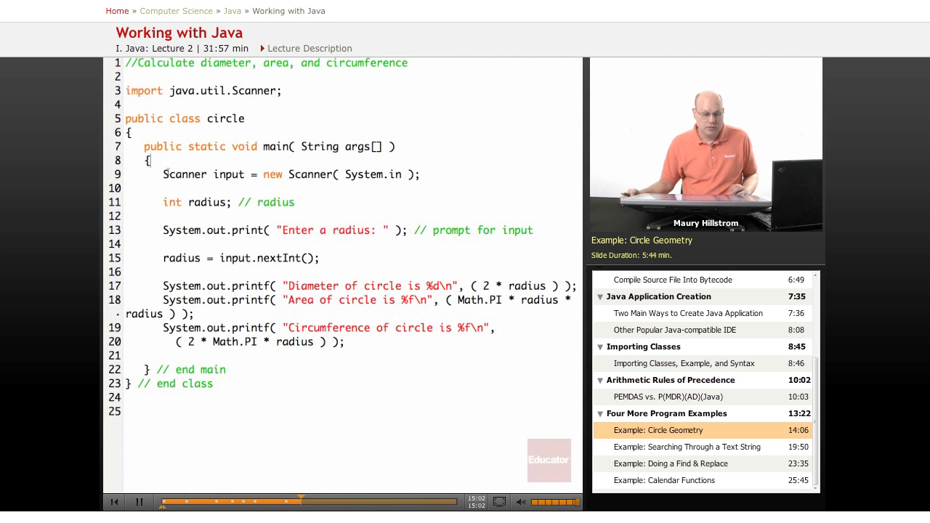
drag(163, 174, 259, 174)
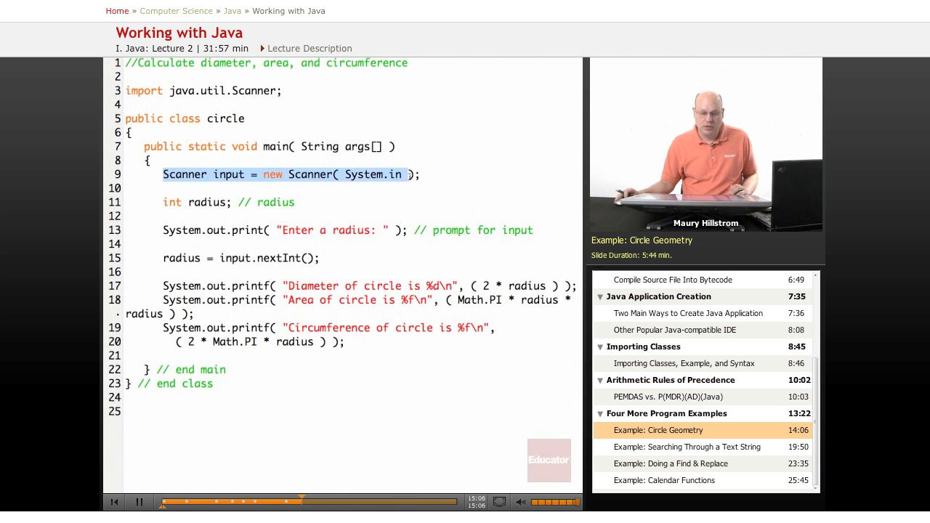
mouse_move(404, 189)
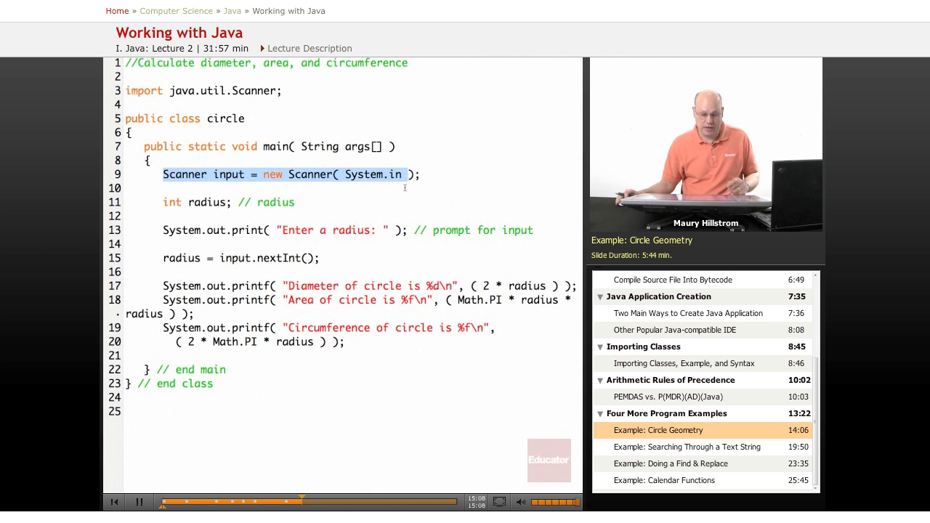
mouse_move(258, 188)
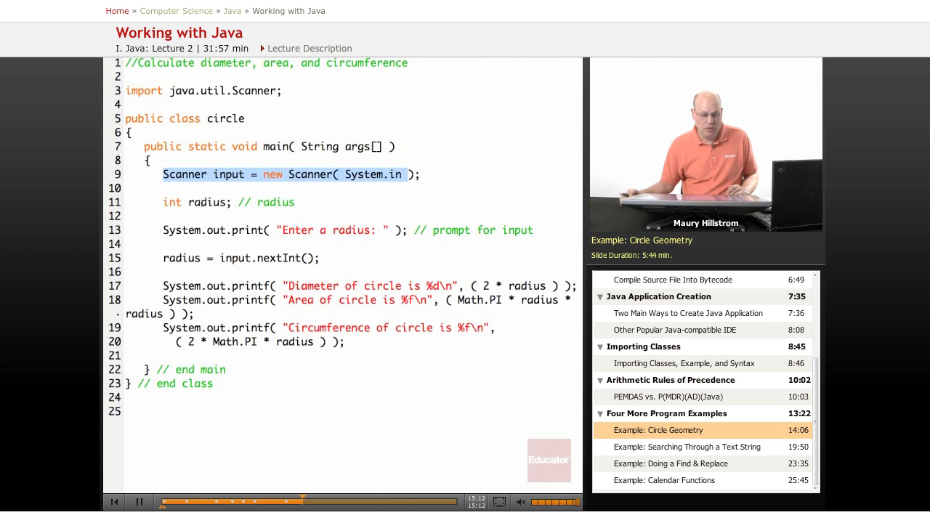
Step: Review the circumference calculation on line 20, then return to the shell in the java folder
double_click(207, 202)
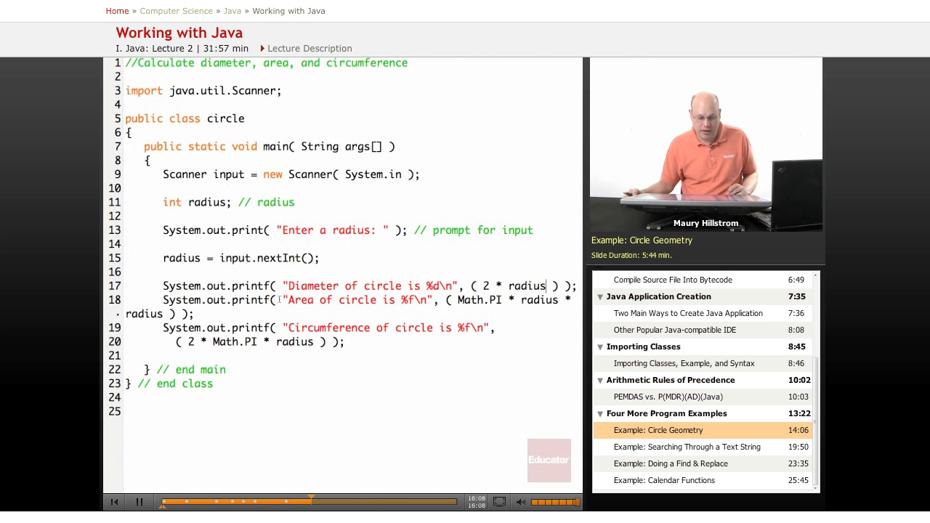
drag(287, 300, 430, 299)
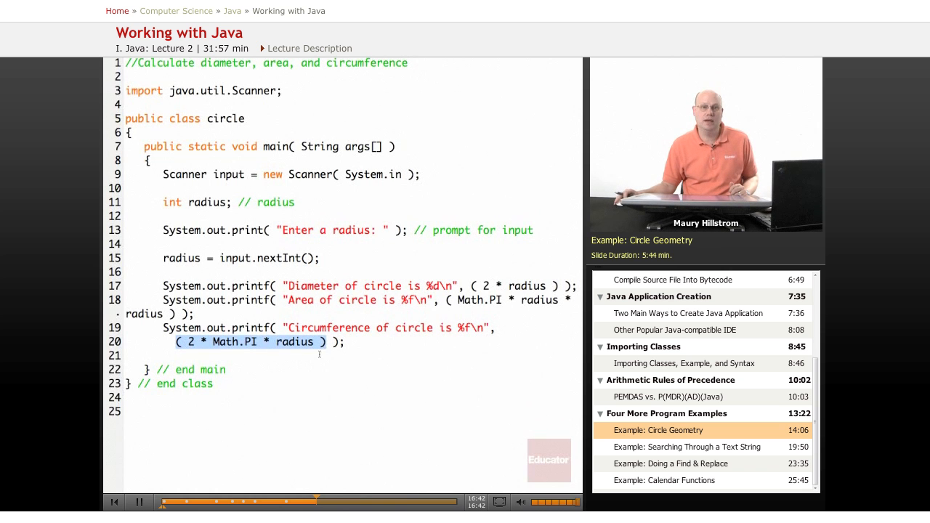
mouse_move(230, 360)
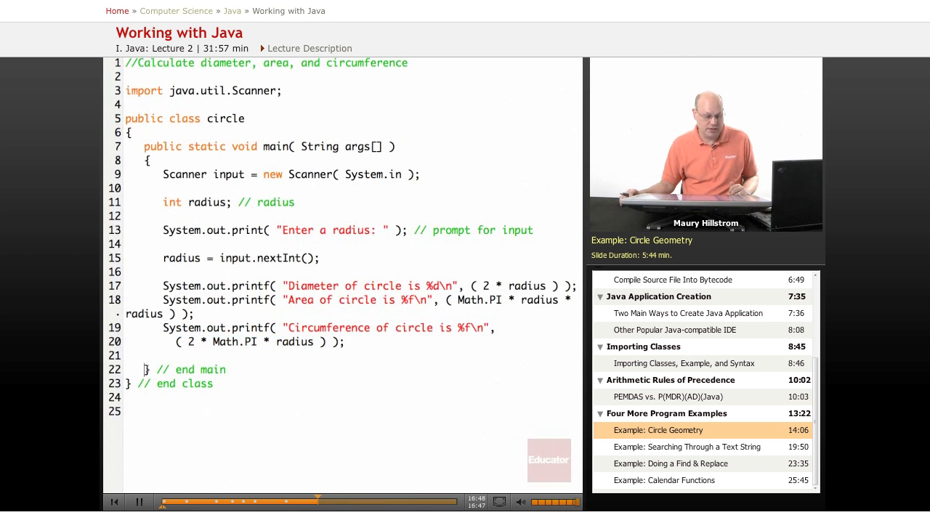
double_click(212, 369)
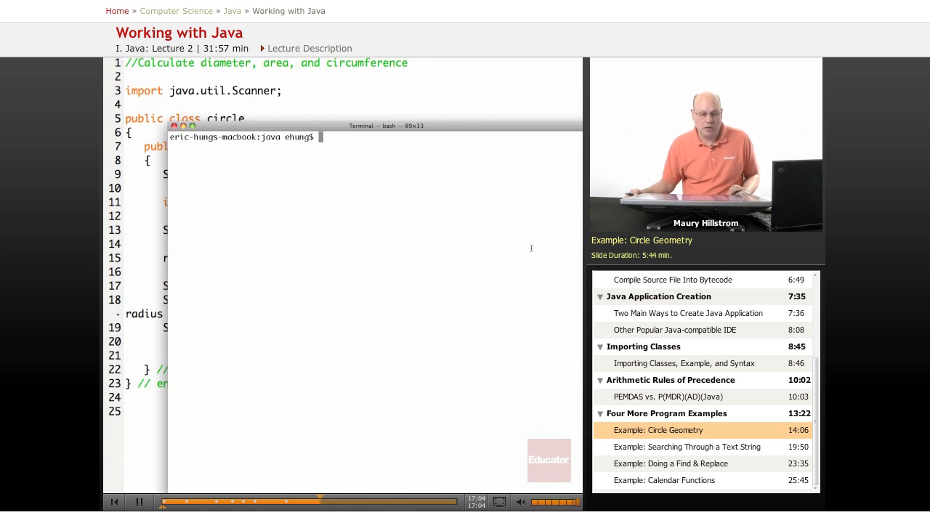
mouse_move(513, 246)
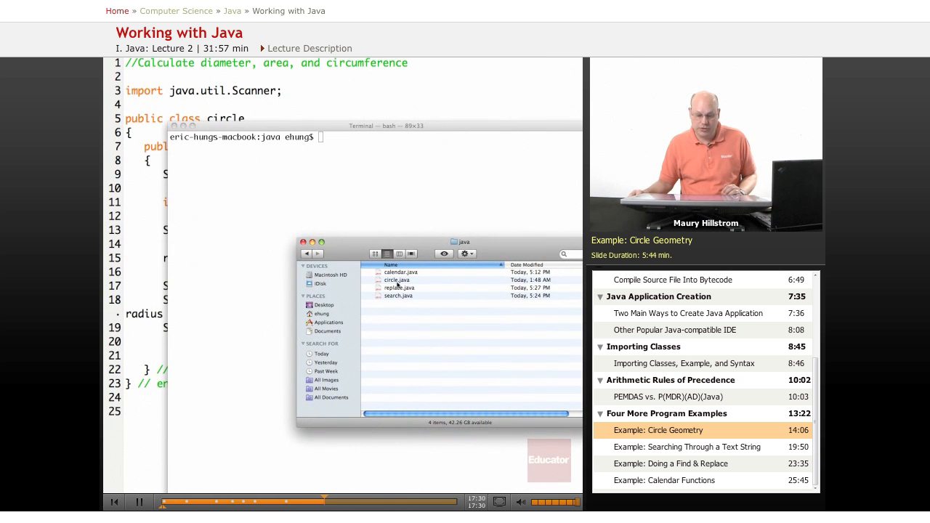
click(401, 279)
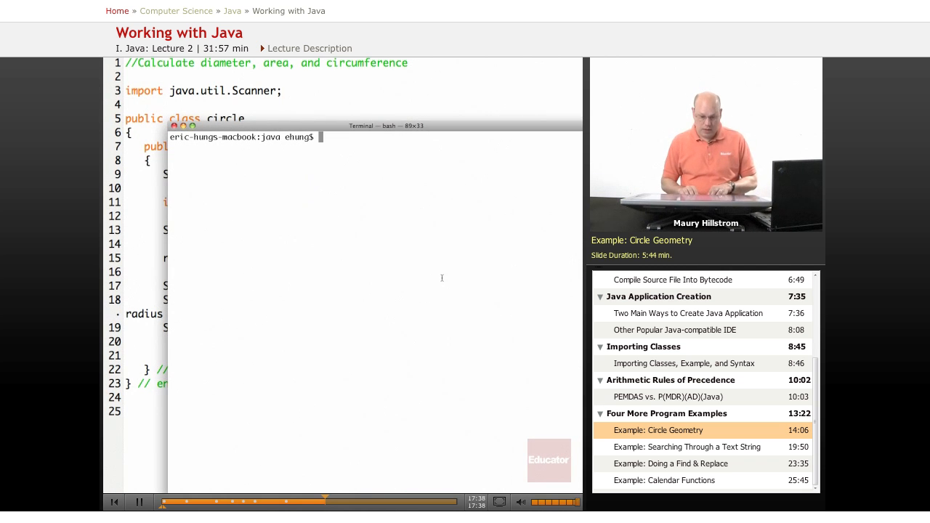
Step: Compile the program with javac circle.java, finishing without errors
text(java)
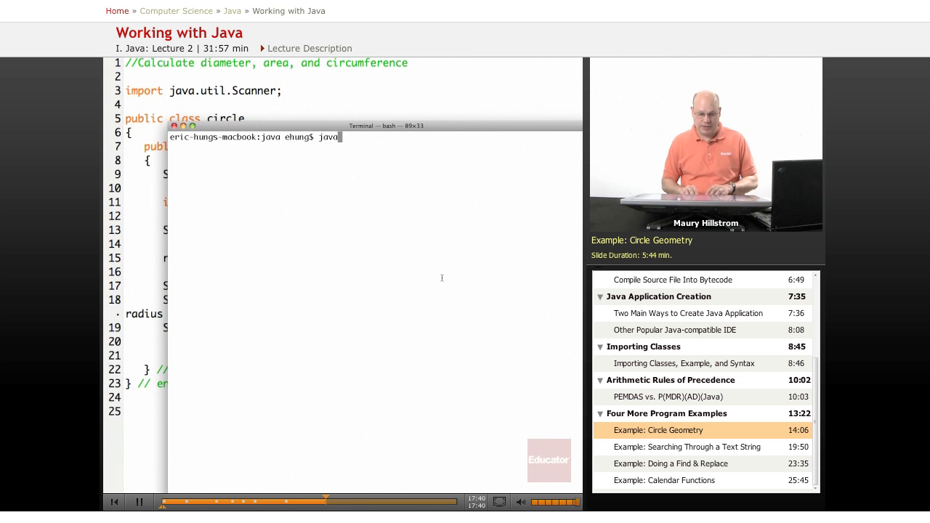
text(c)
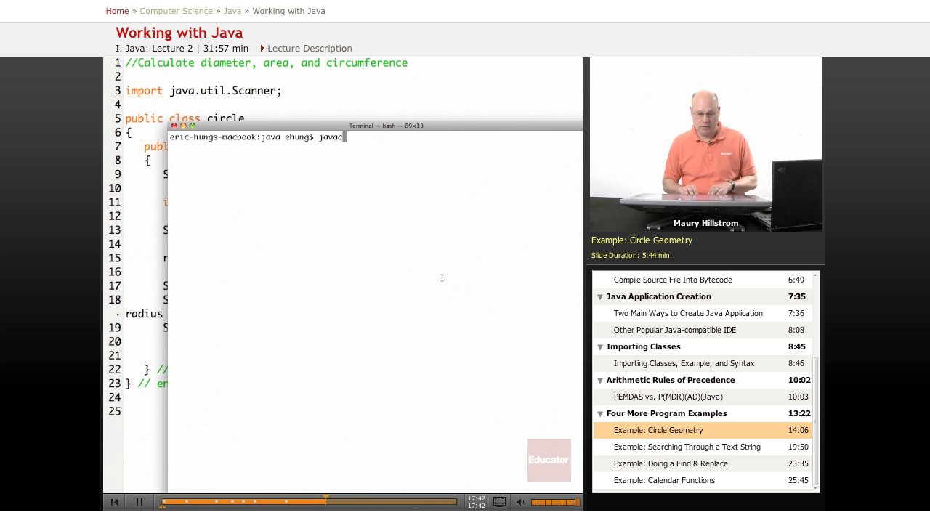
text(c)
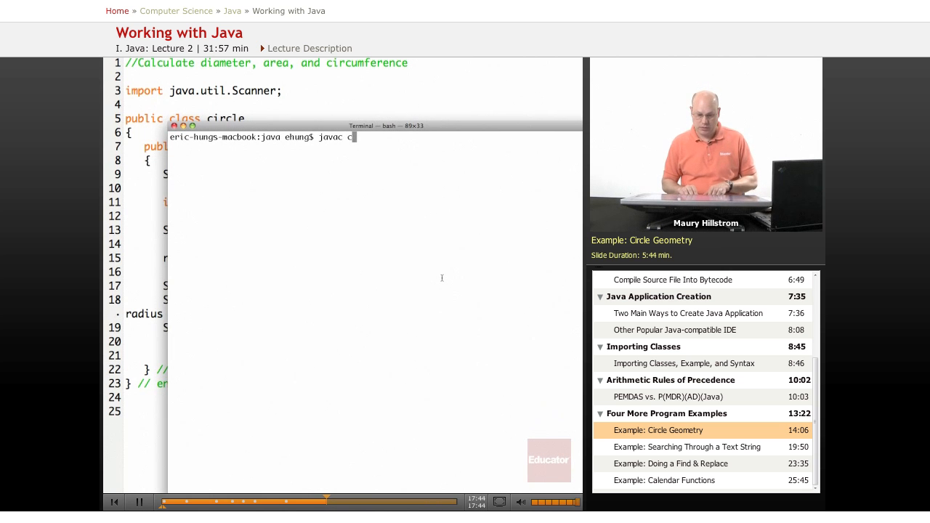
text(ircle)
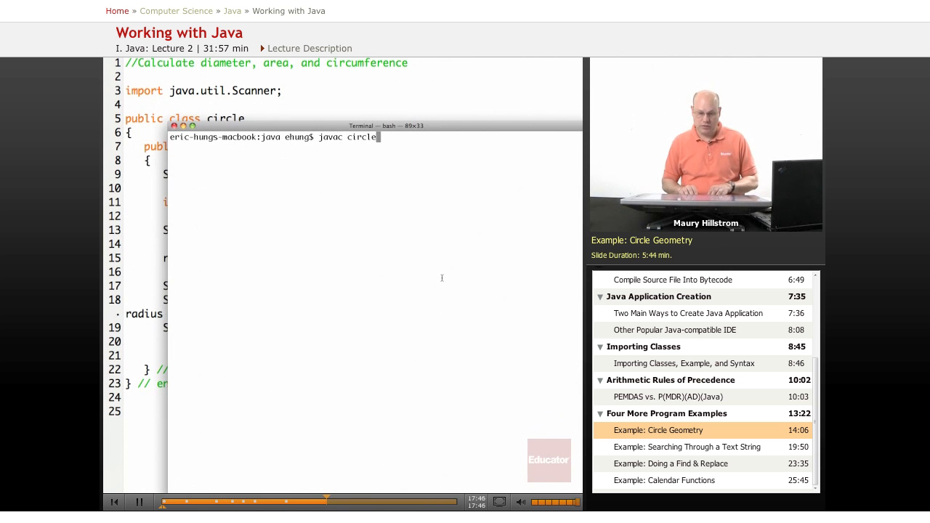
text(.java)
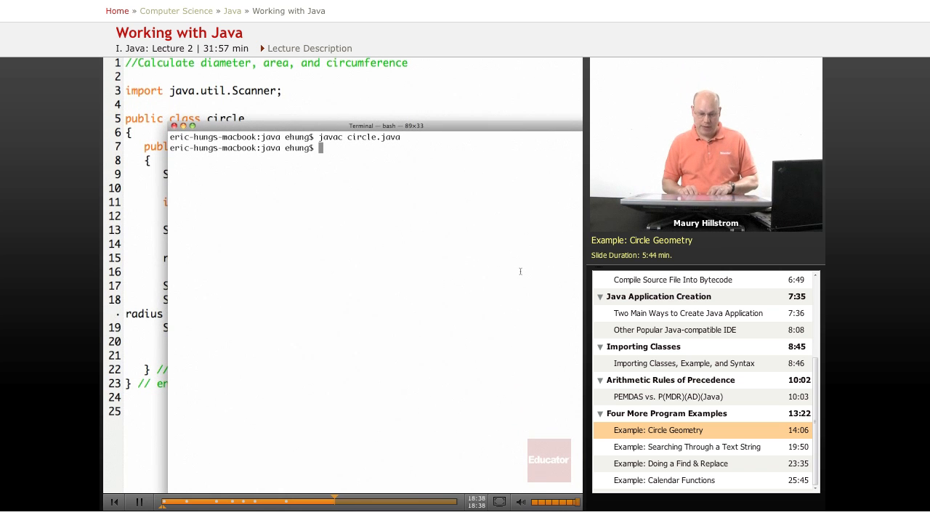
Step: Run java circle with radius 3, printing diameter 6, area 28.274334 and circumference 18.849556
text(java)
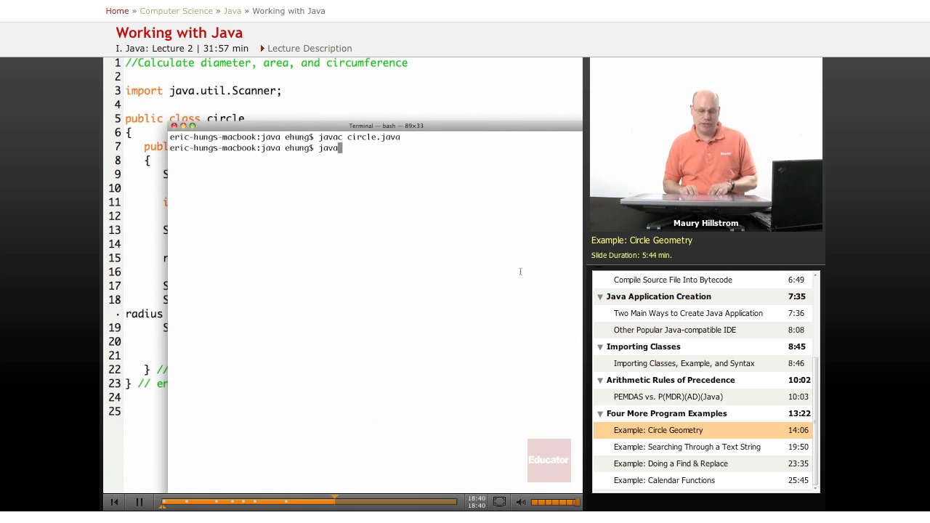
text(circle)
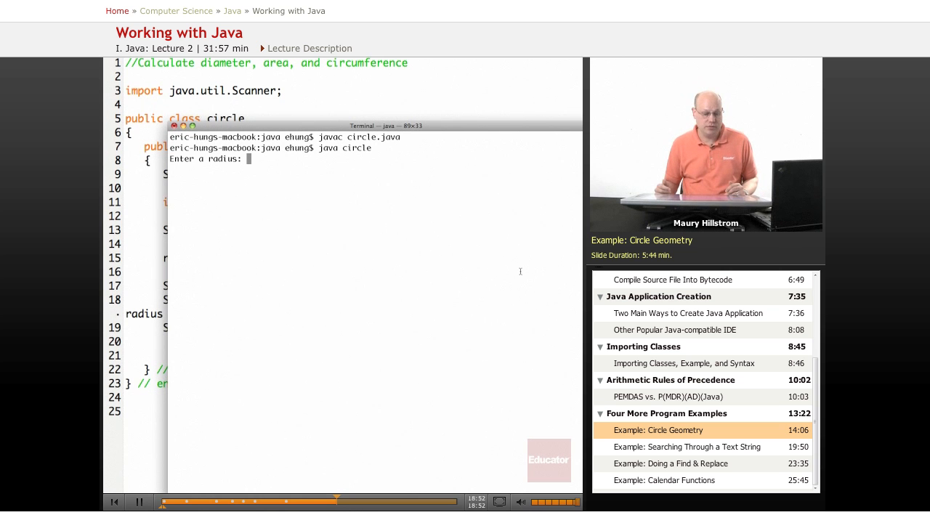
text(3)
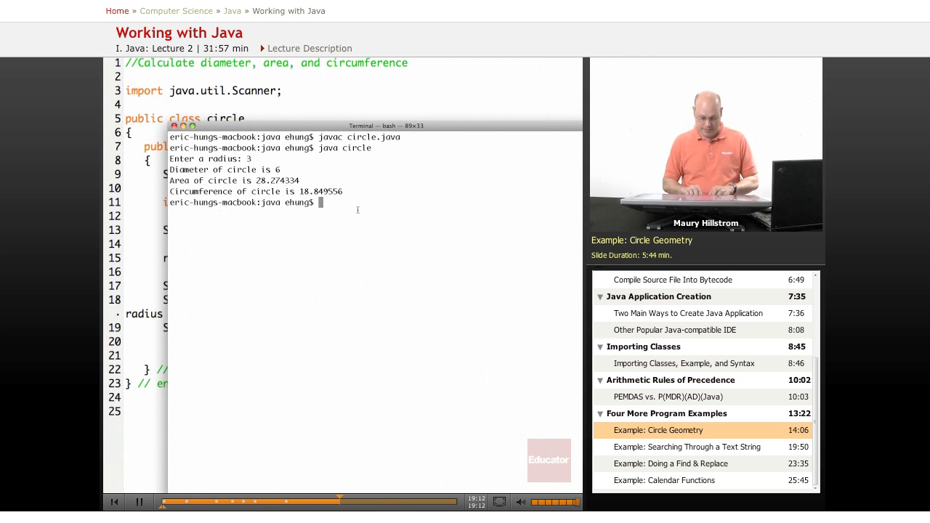
Step: Start java circle again and begin entering 1 as the radius
text(java circle)
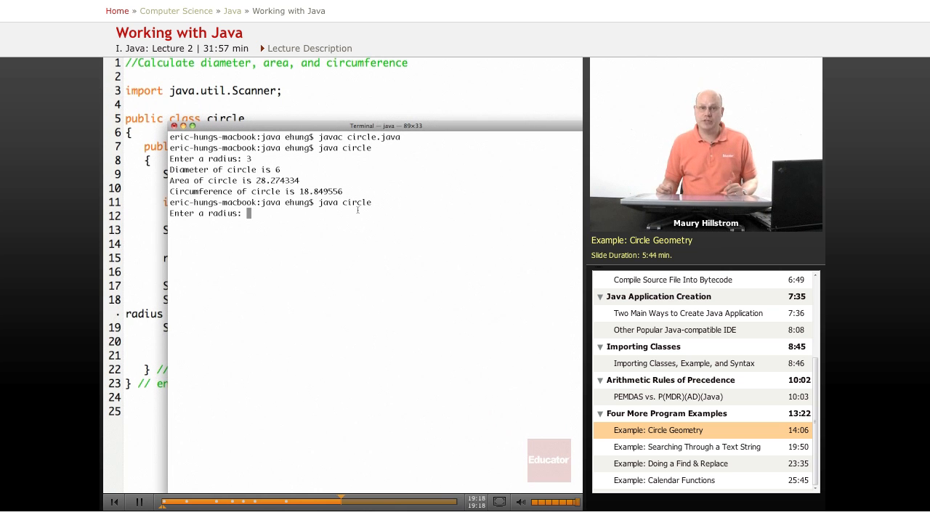
text(1)
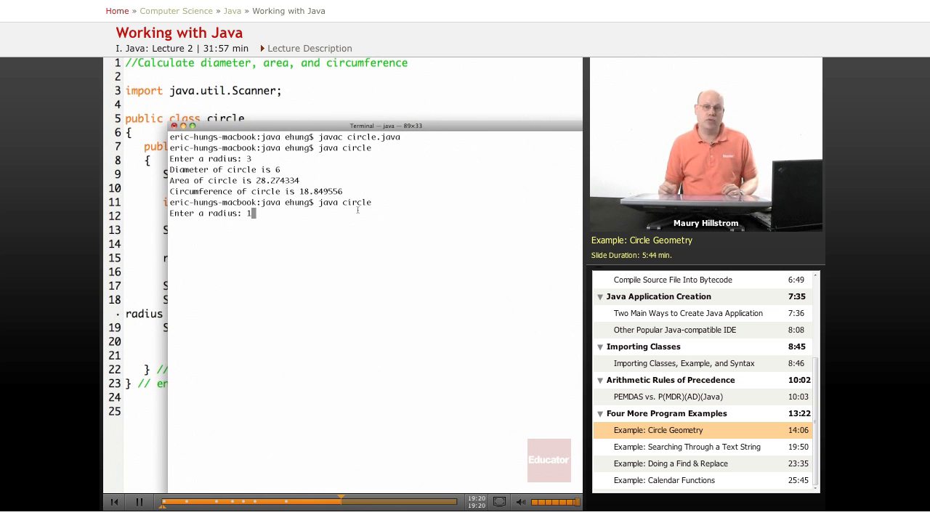